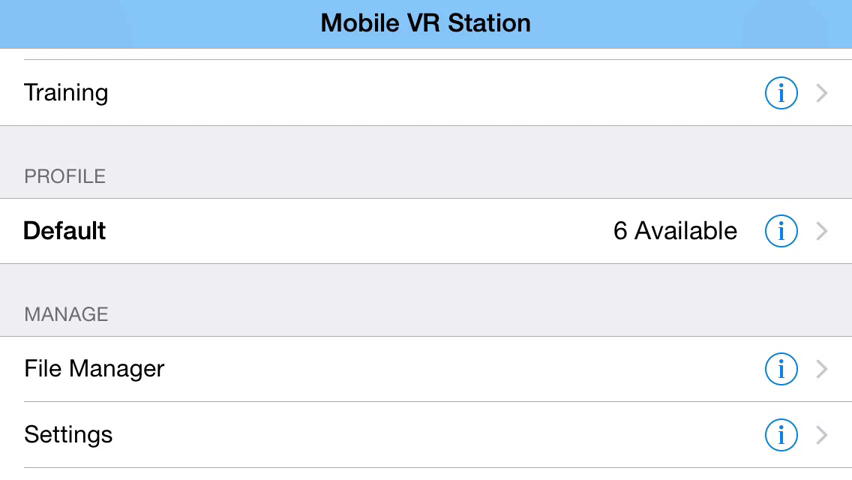
# Open the Default profile's device setting to show the Select Value list of landscape options.
pyautogui.click(63, 231)
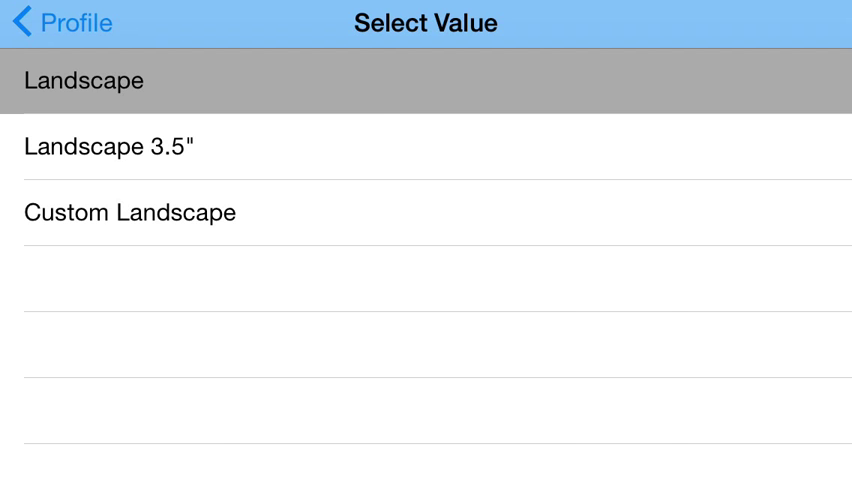
# Confirm Landscape as the device type, then launch the Player to show the stereo ocean scene.
pyautogui.click(84, 81)
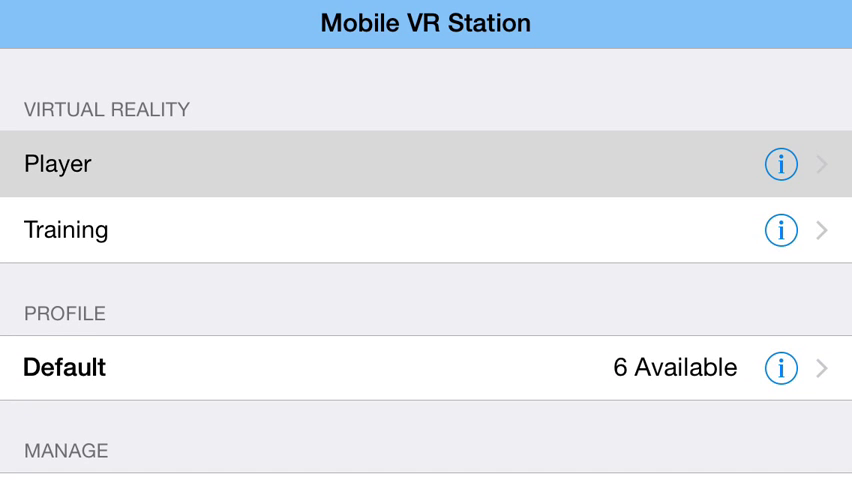
pyautogui.click(57, 163)
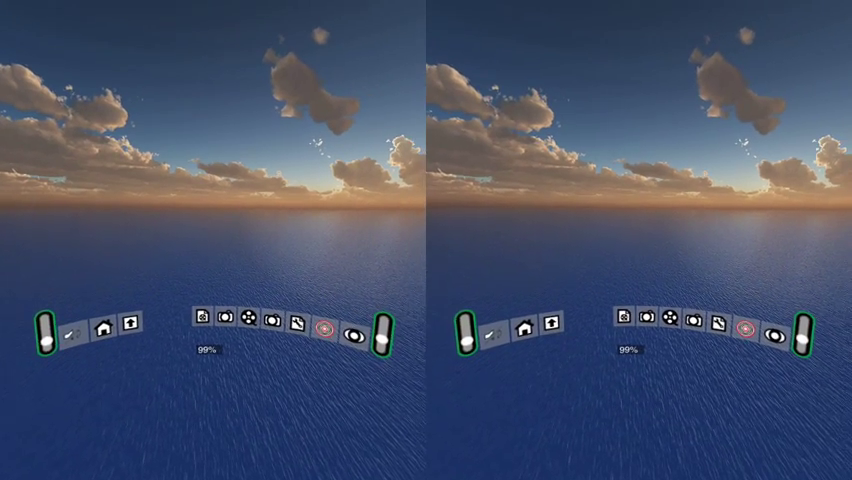